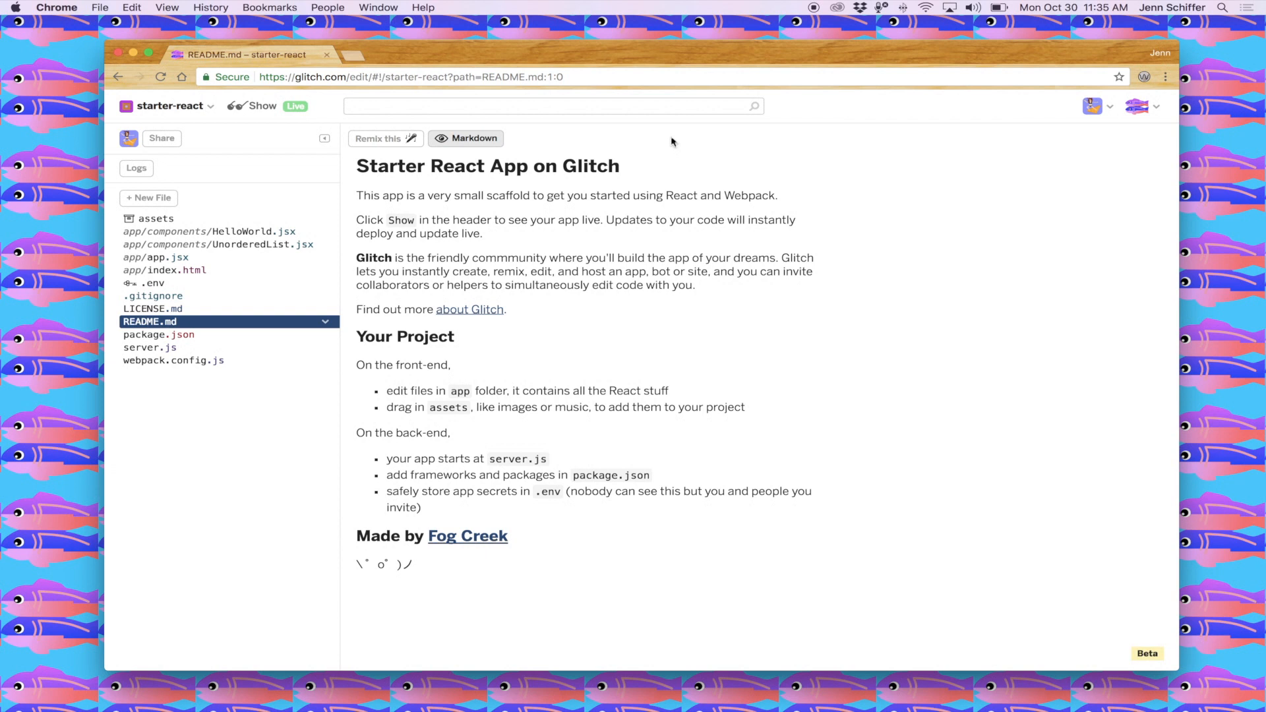
mouse_move(594, 329)
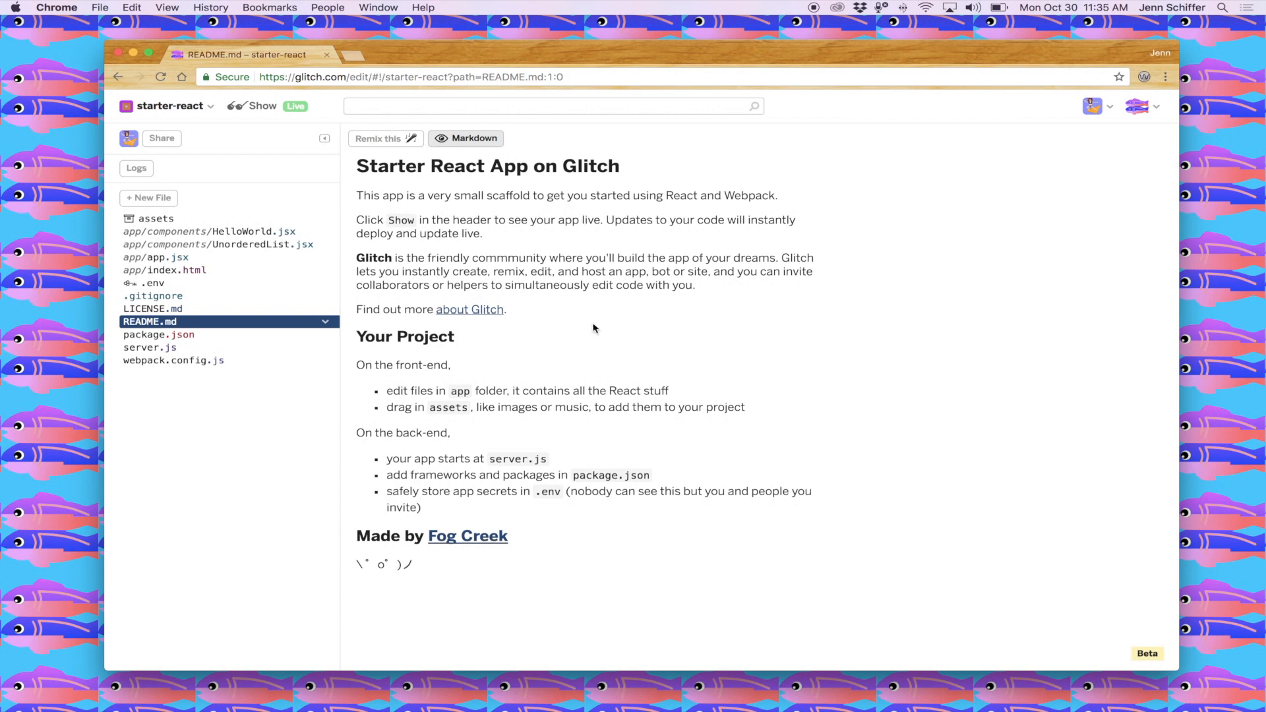
mouse_move(249, 261)
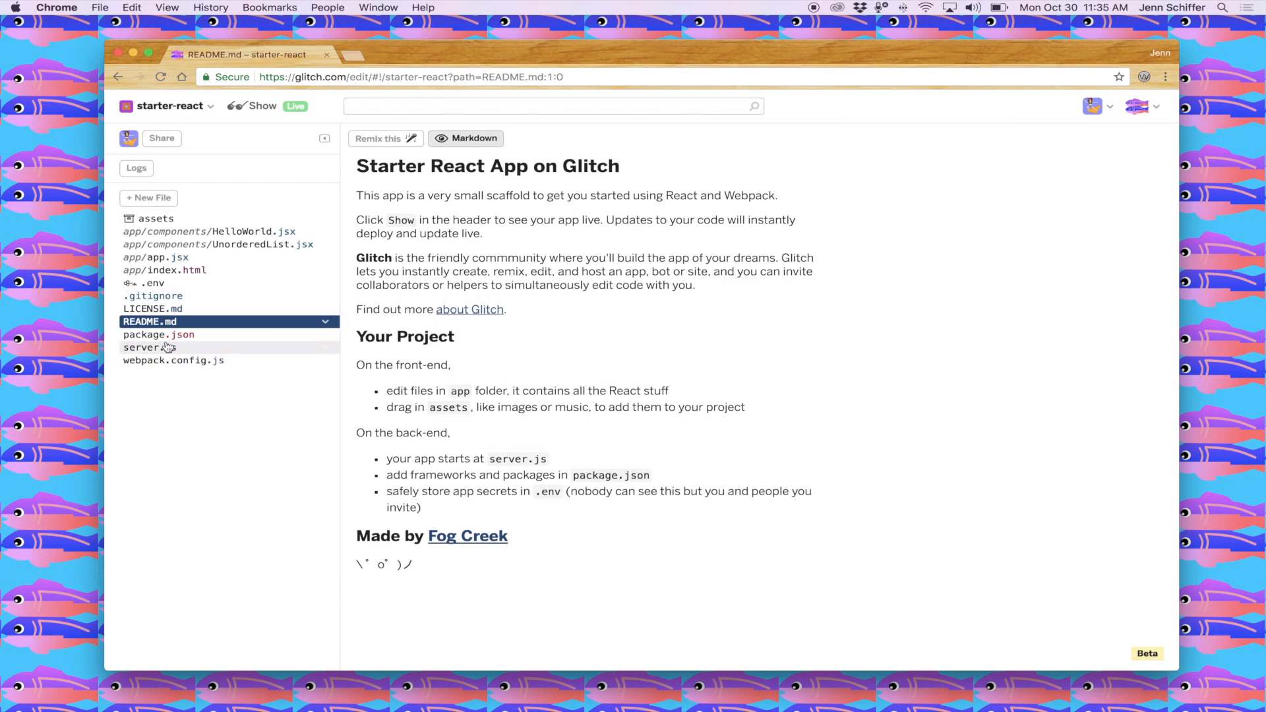
- Browse package.json and its dependency entries, including react-dom alongside express and webpack
click(159, 333)
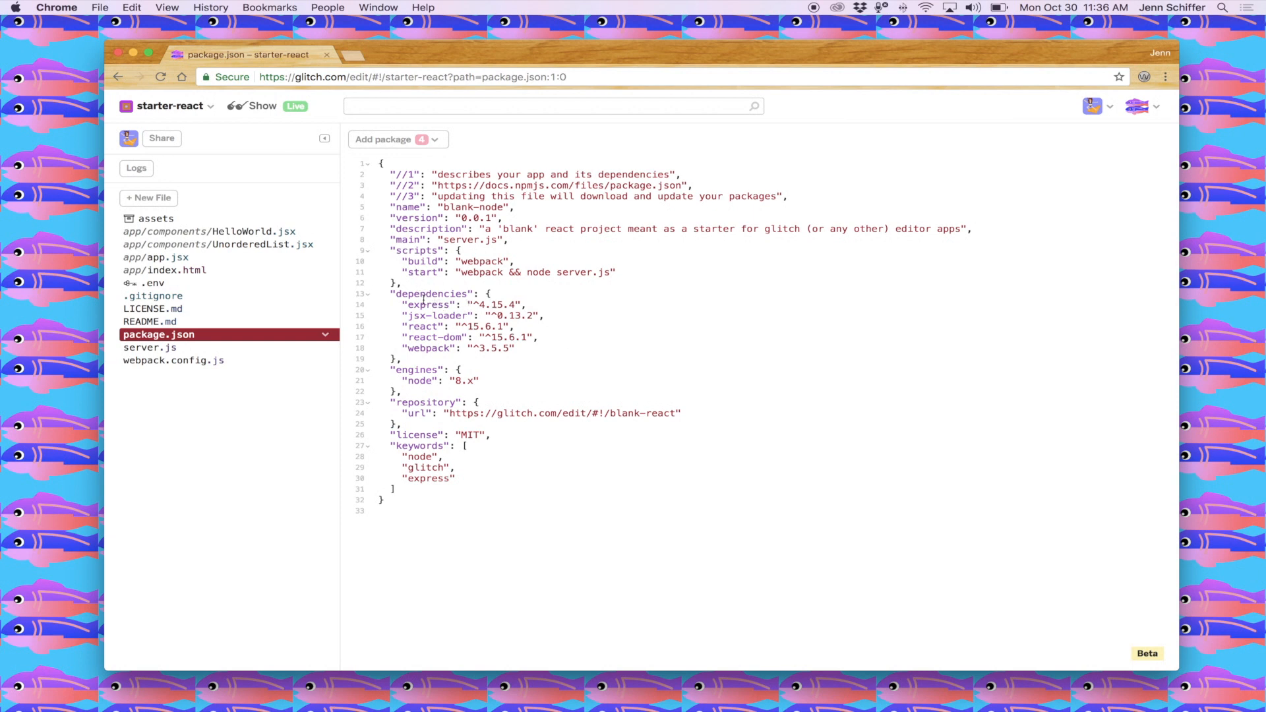
click(379, 163)
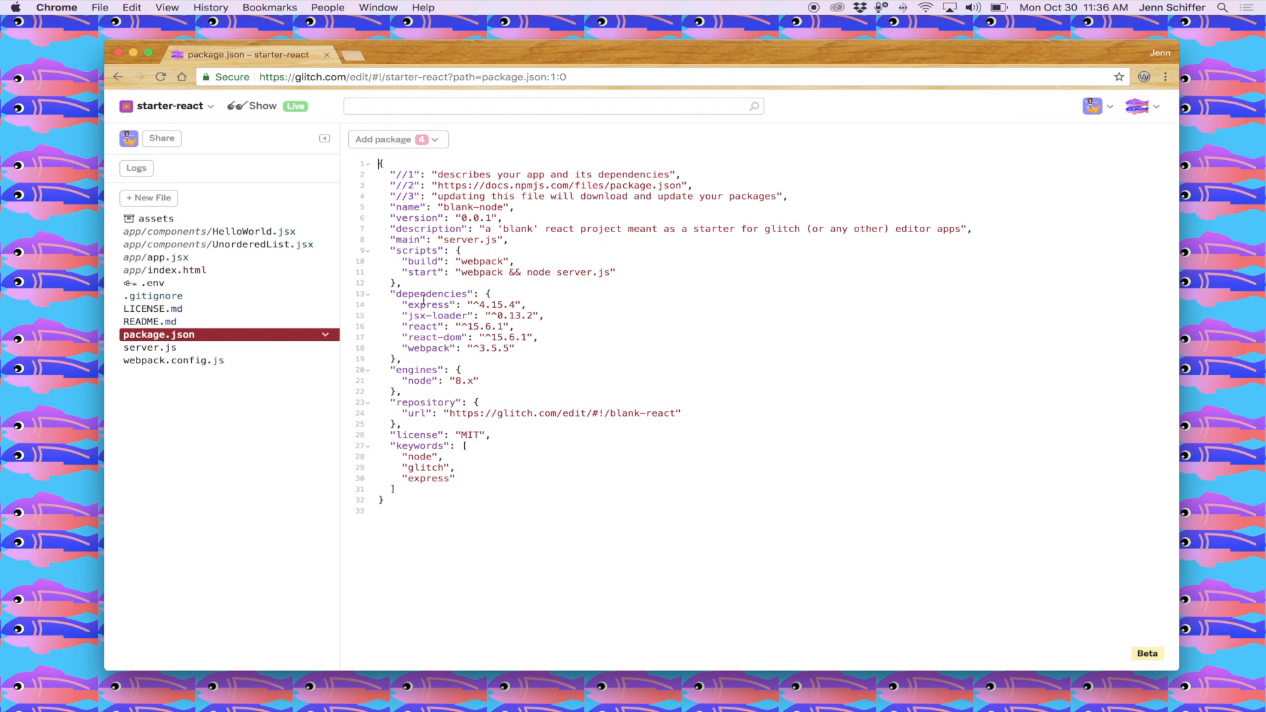
click(430, 337)
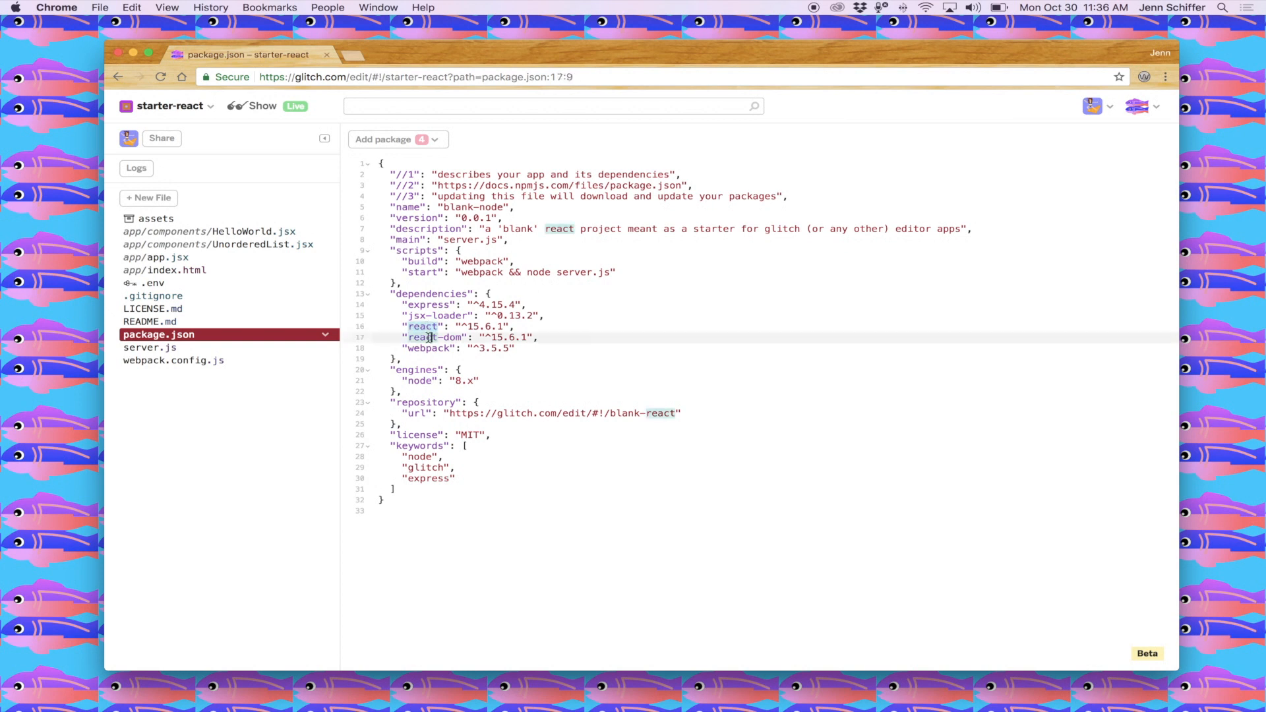